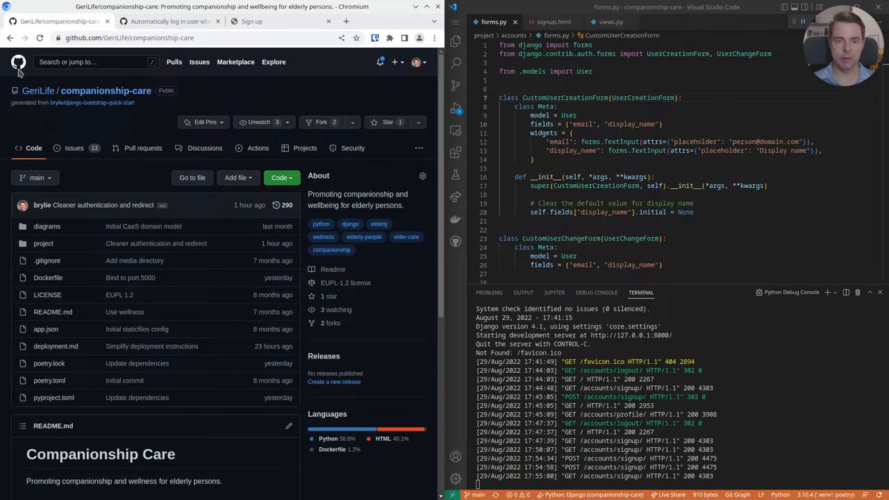
mouse_move(38, 90)
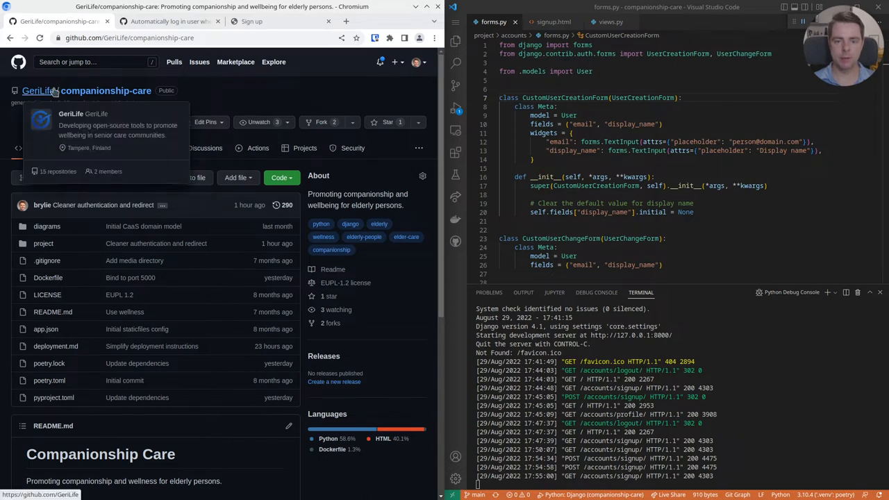
Show GitHub issue #50 'Automatically log in user when registering' in Chromium.
left_click(171, 22)
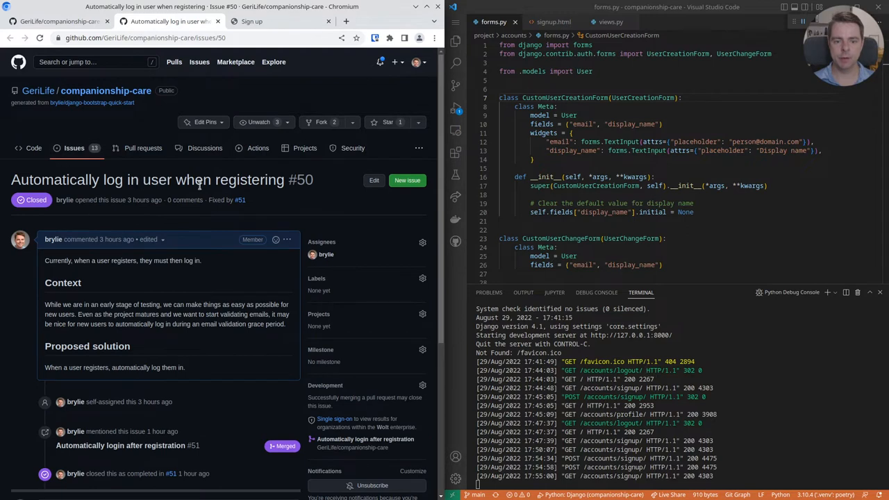
left_click(251, 20)
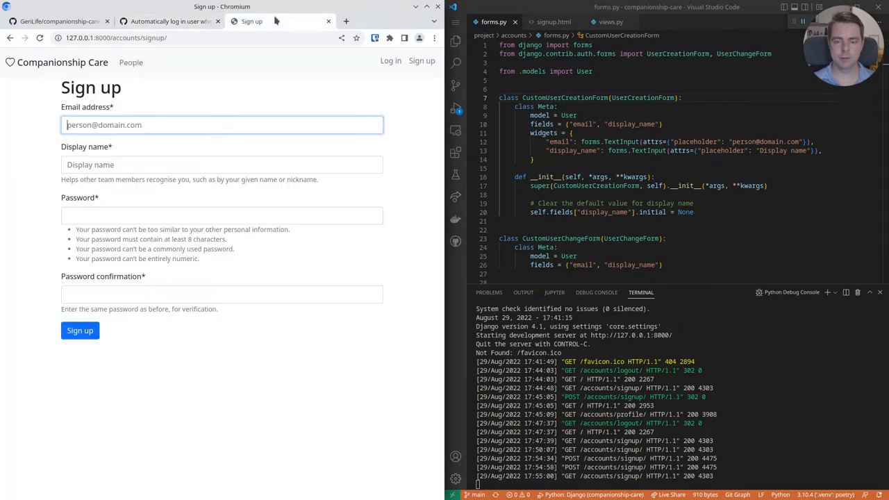
left_click(222, 124)
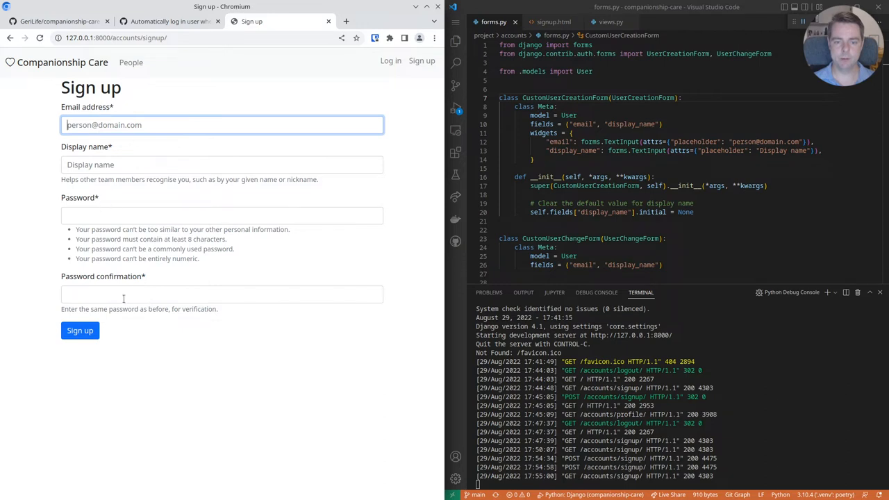
mouse_move(373, 78)
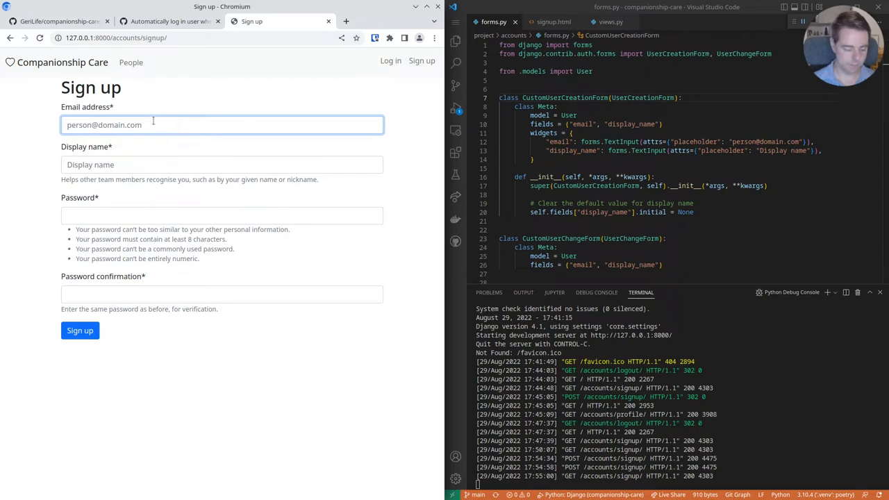
type("new_user@email")
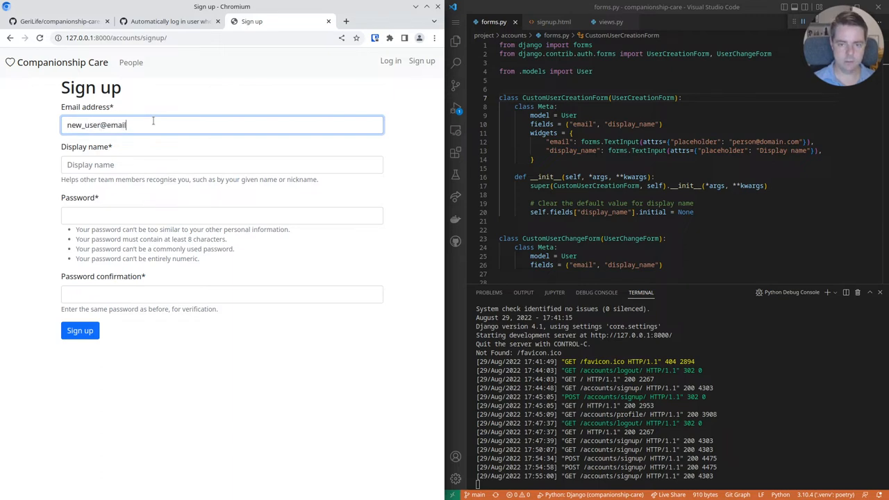
type("New User")
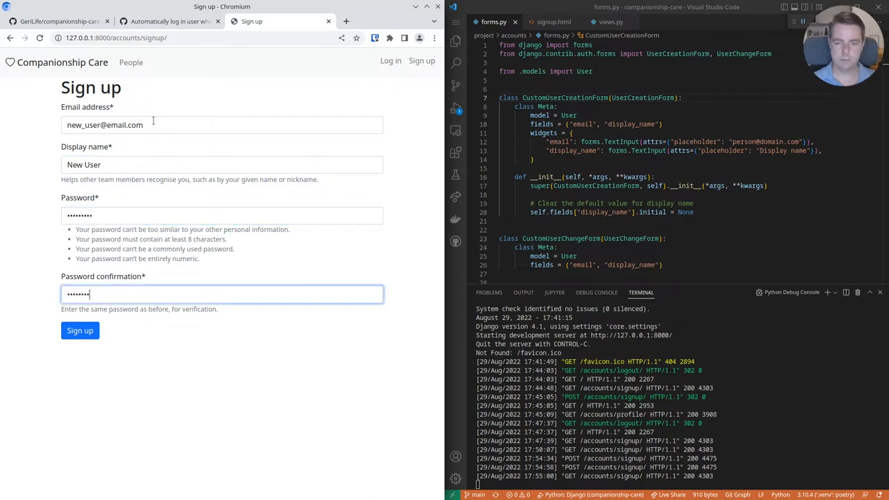
left_click(79, 329)
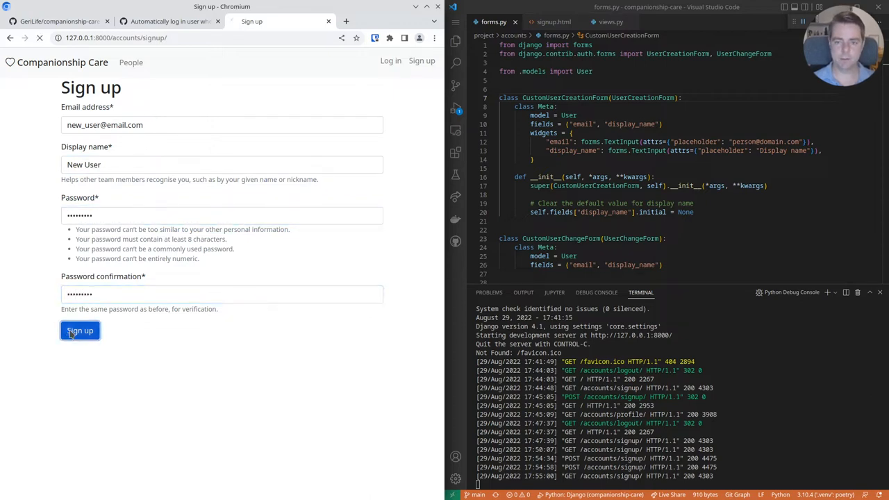
Open Edit profile from the New User dropdown to confirm the automatic login.
left_click(80, 330)
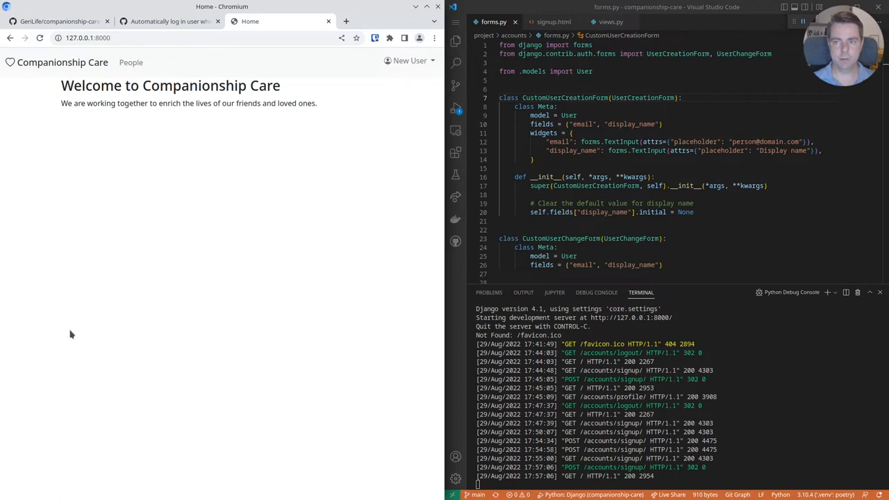
left_click(409, 61)
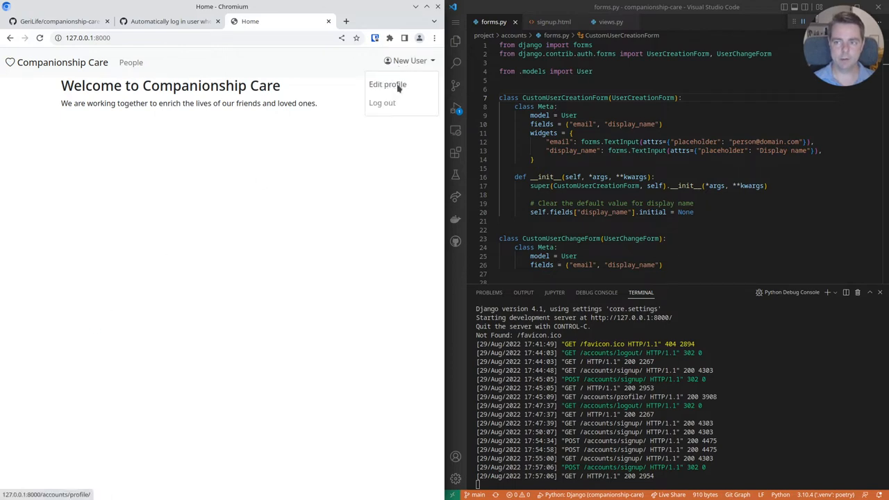
left_click(388, 84)
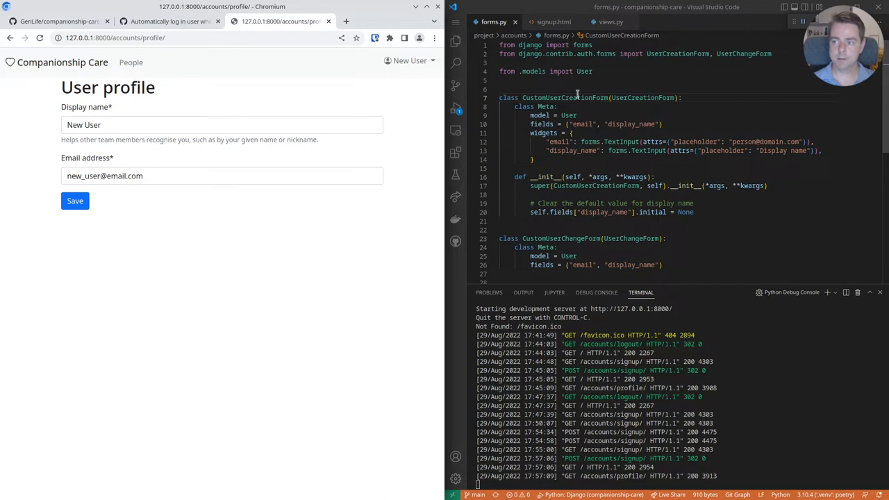
Highlight CustomUserCreationForm and its UserCreationForm base in forms.py, then view signup.html.
double_click(564, 97)
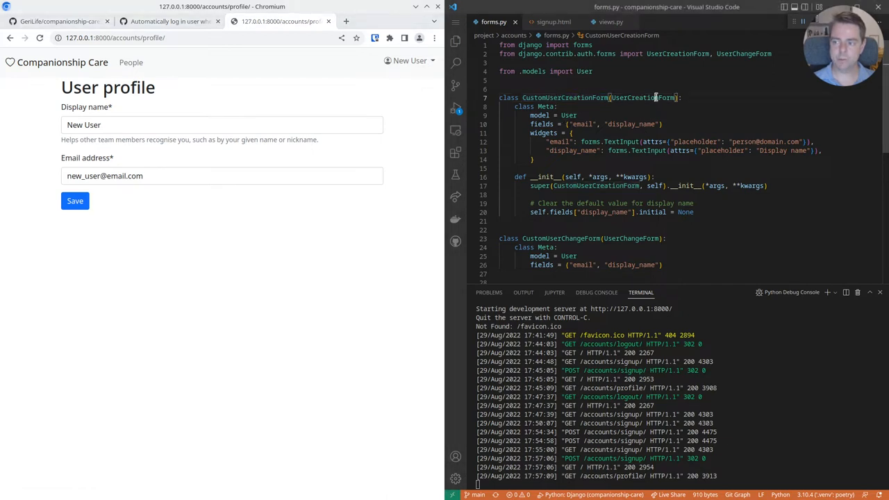
double_click(643, 97)
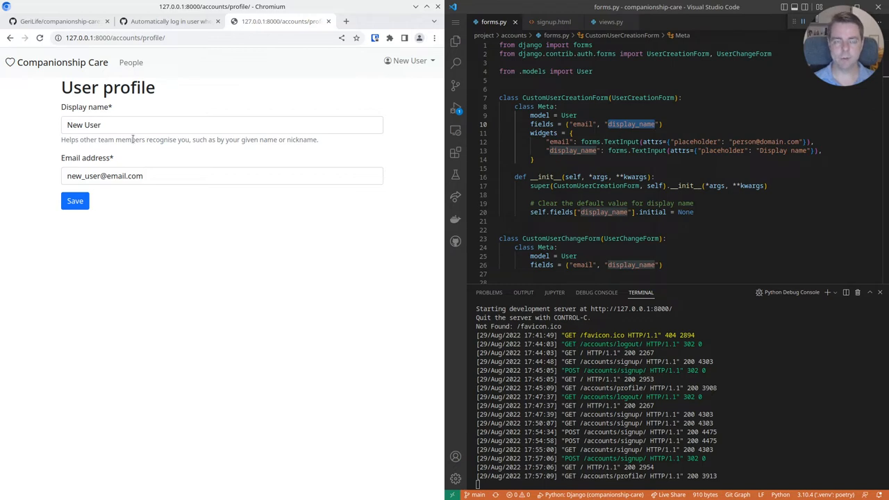
mouse_move(217, 151)
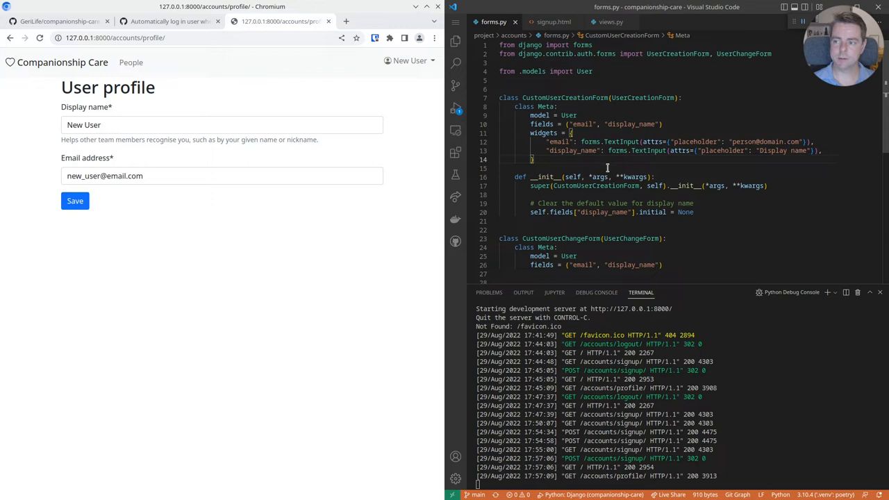
left_click(553, 22)
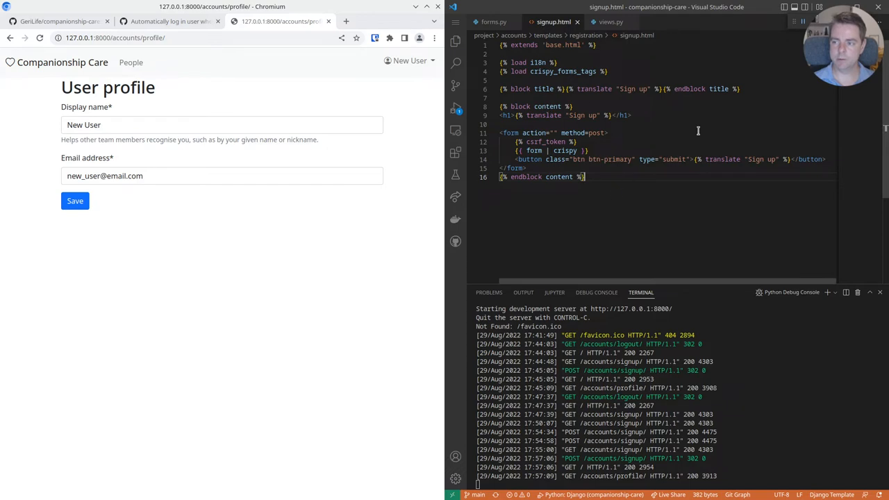
Highlight the crispy filter in signup.html, then view SignUpView in views.py.
double_click(532, 151)
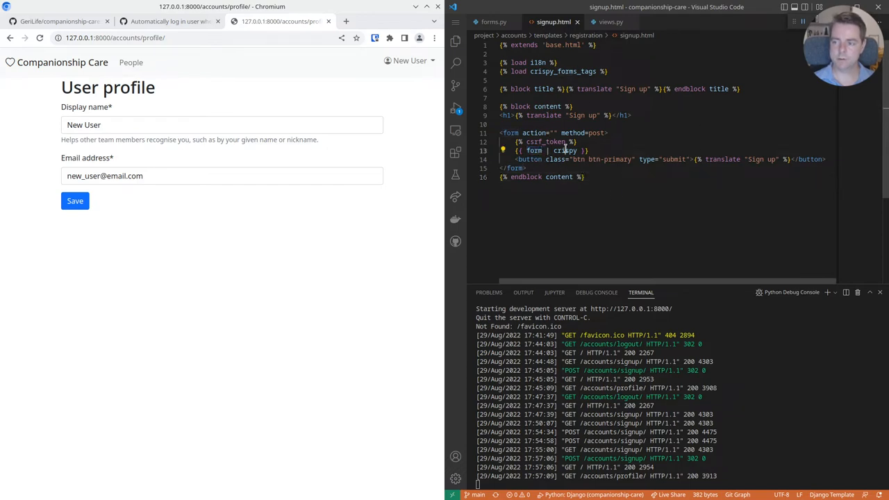
double_click(565, 151)
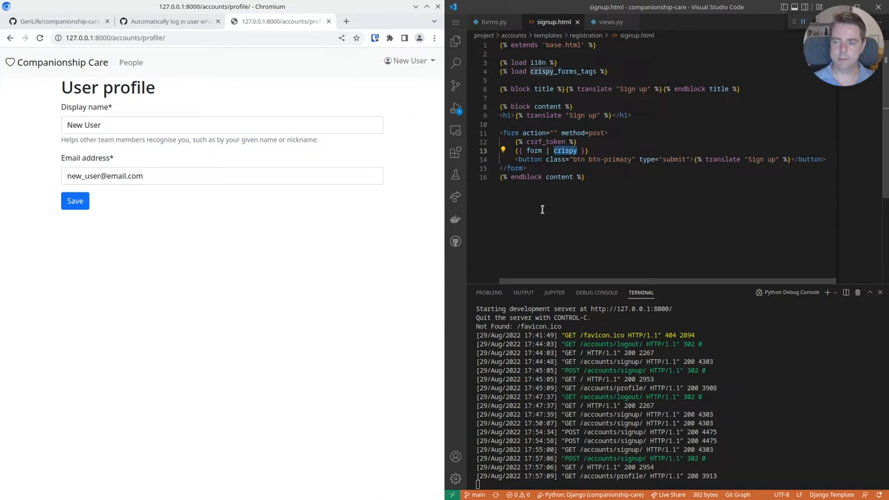
mouse_move(581, 167)
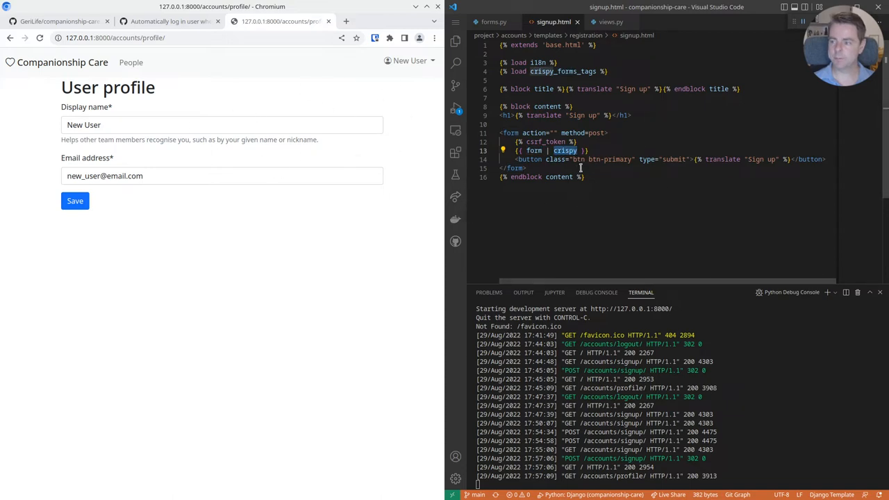
left_click(611, 22)
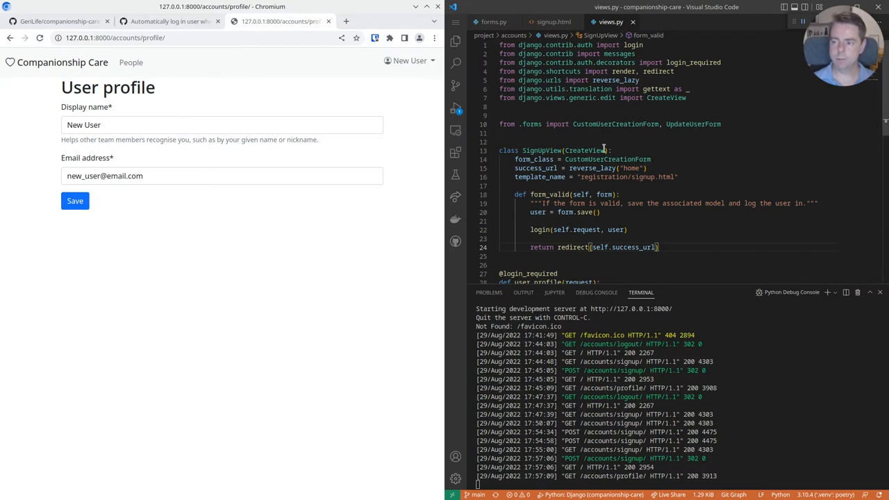
double_click(608, 159)
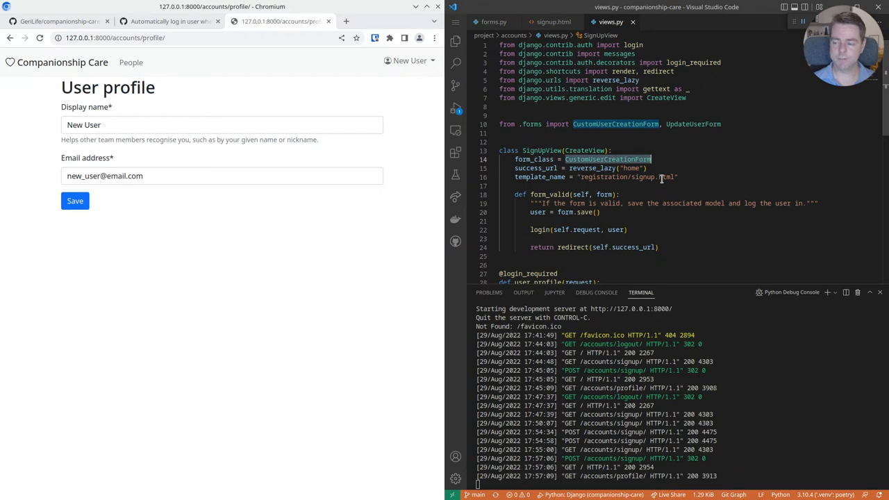
mouse_move(536, 193)
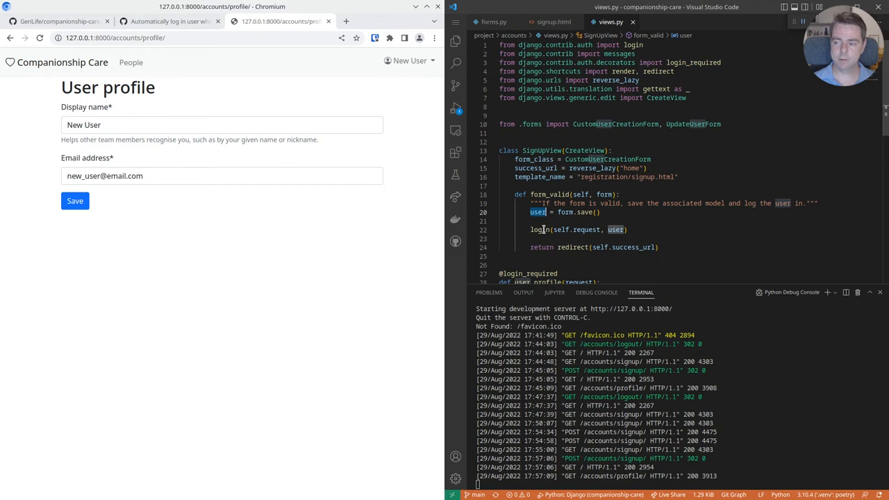
double_click(586, 229)
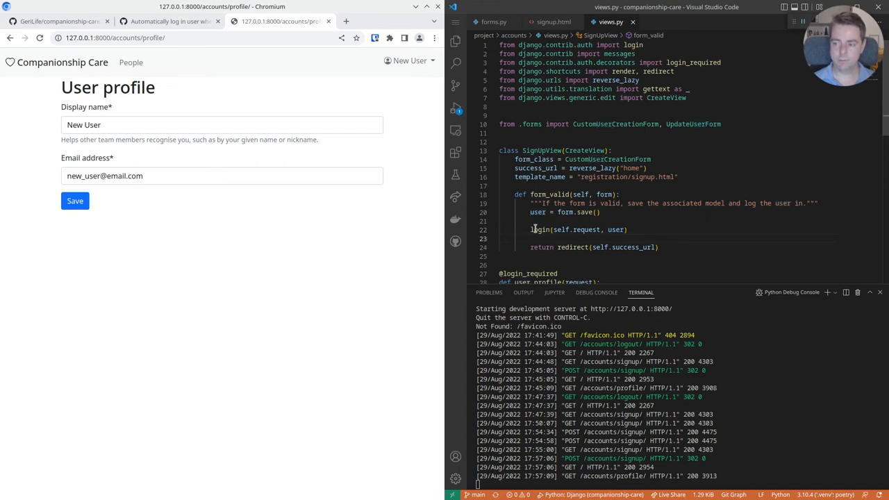
double_click(539, 229)
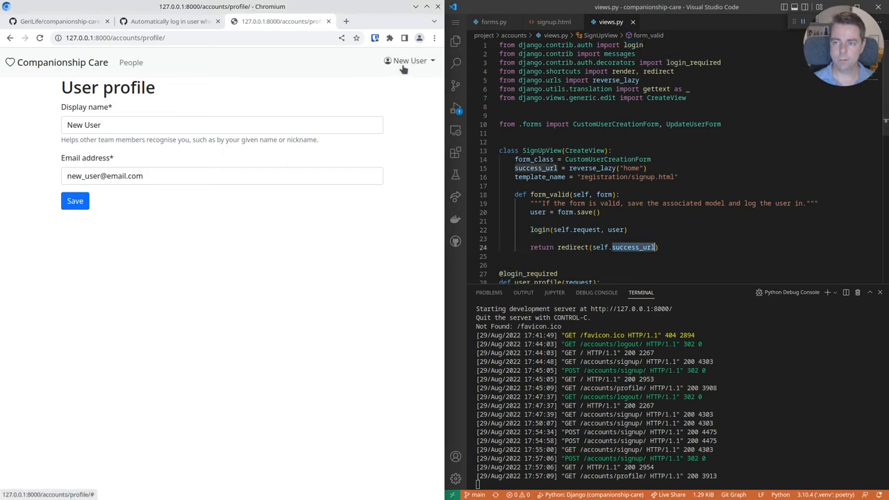
left_click(409, 60)
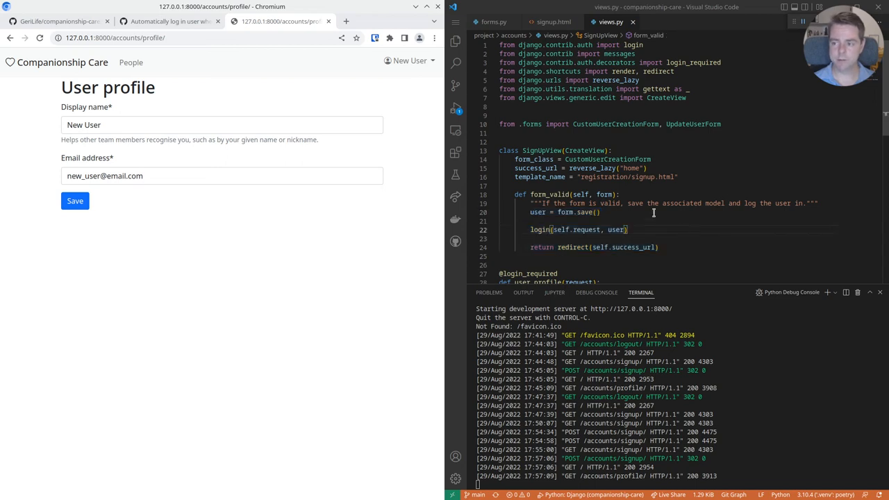
double_click(549, 194)
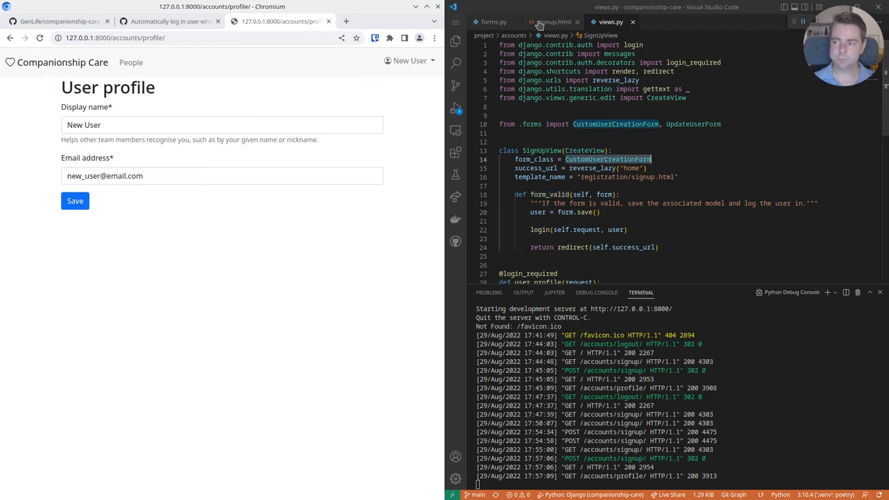
left_click(494, 22)
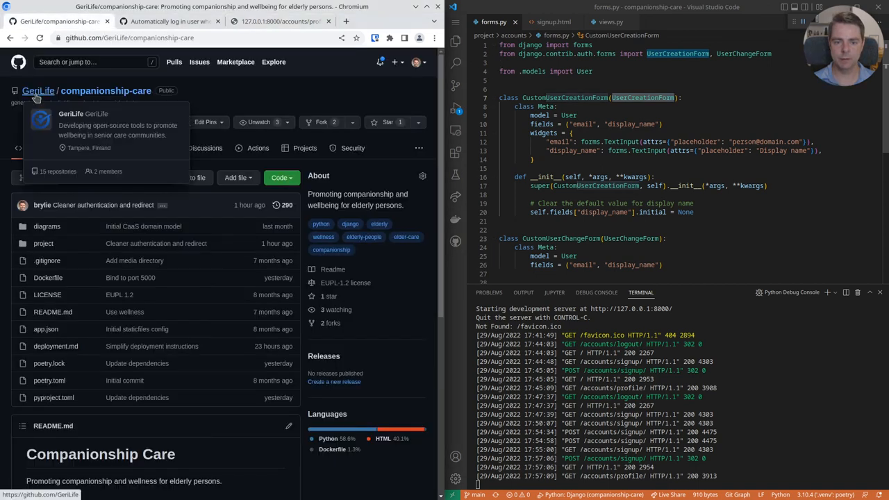
mouse_move(104, 38)
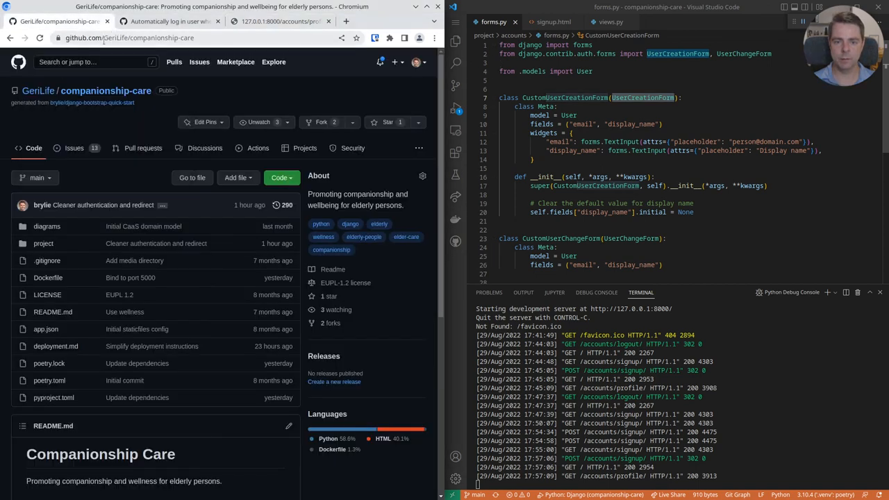